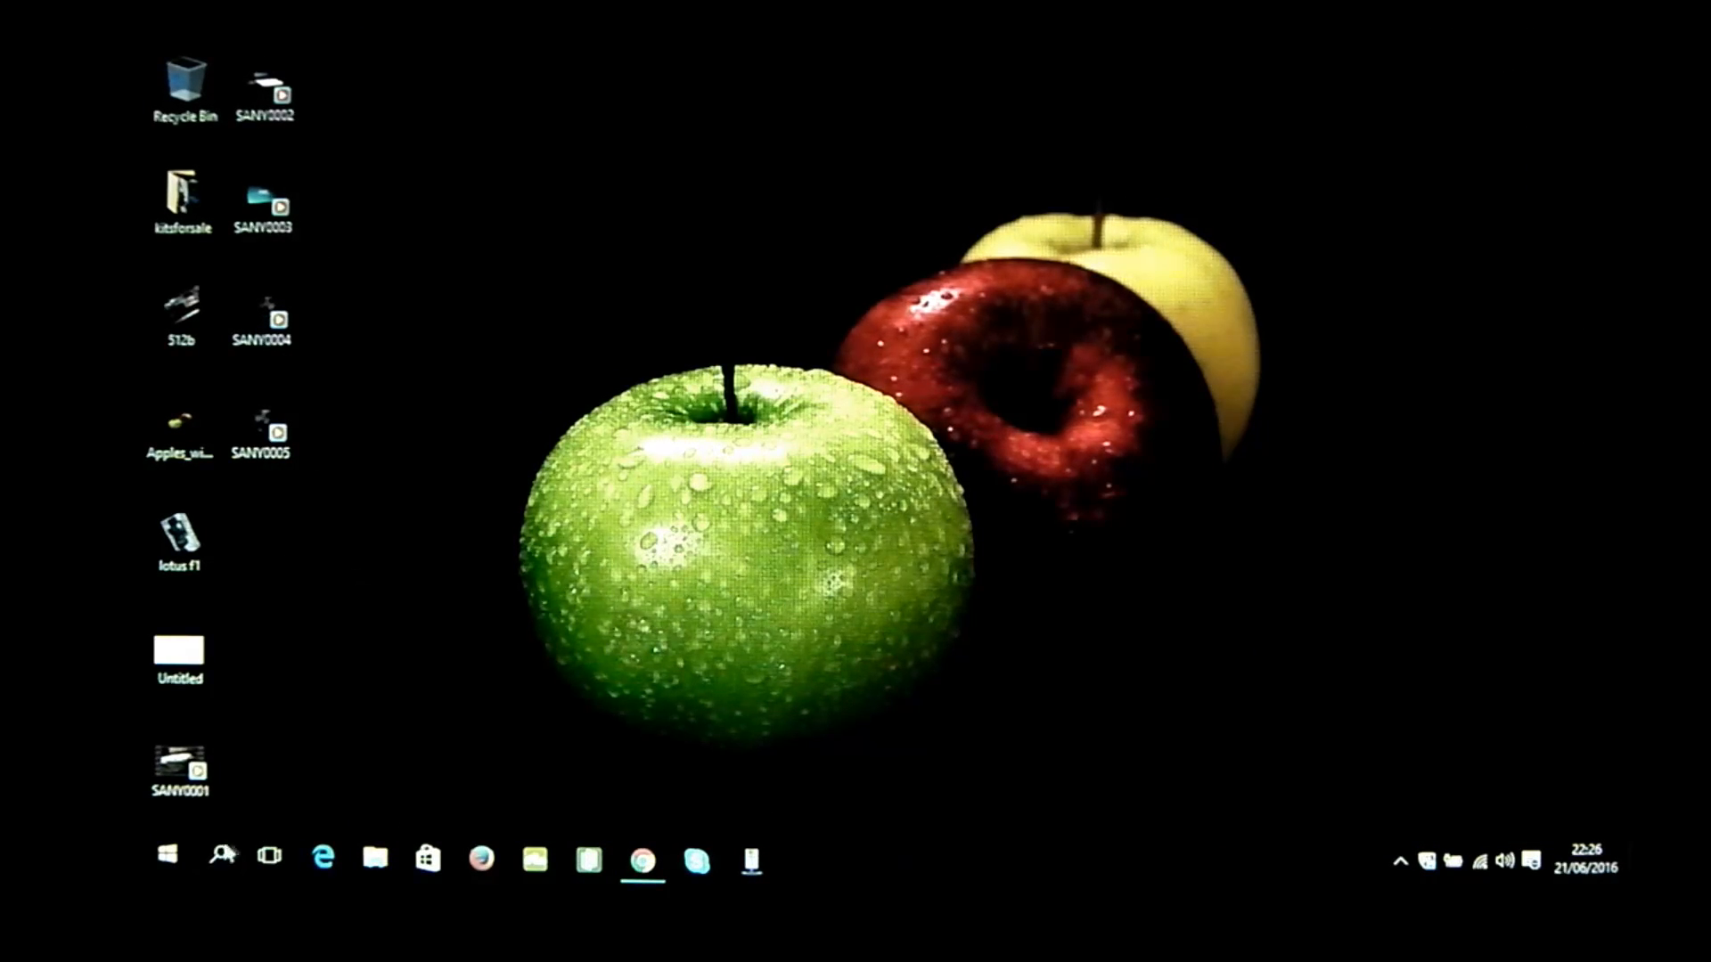
Launch Adobe Premiere Pro CS4 from its taskbar icon
left_click(166, 854)
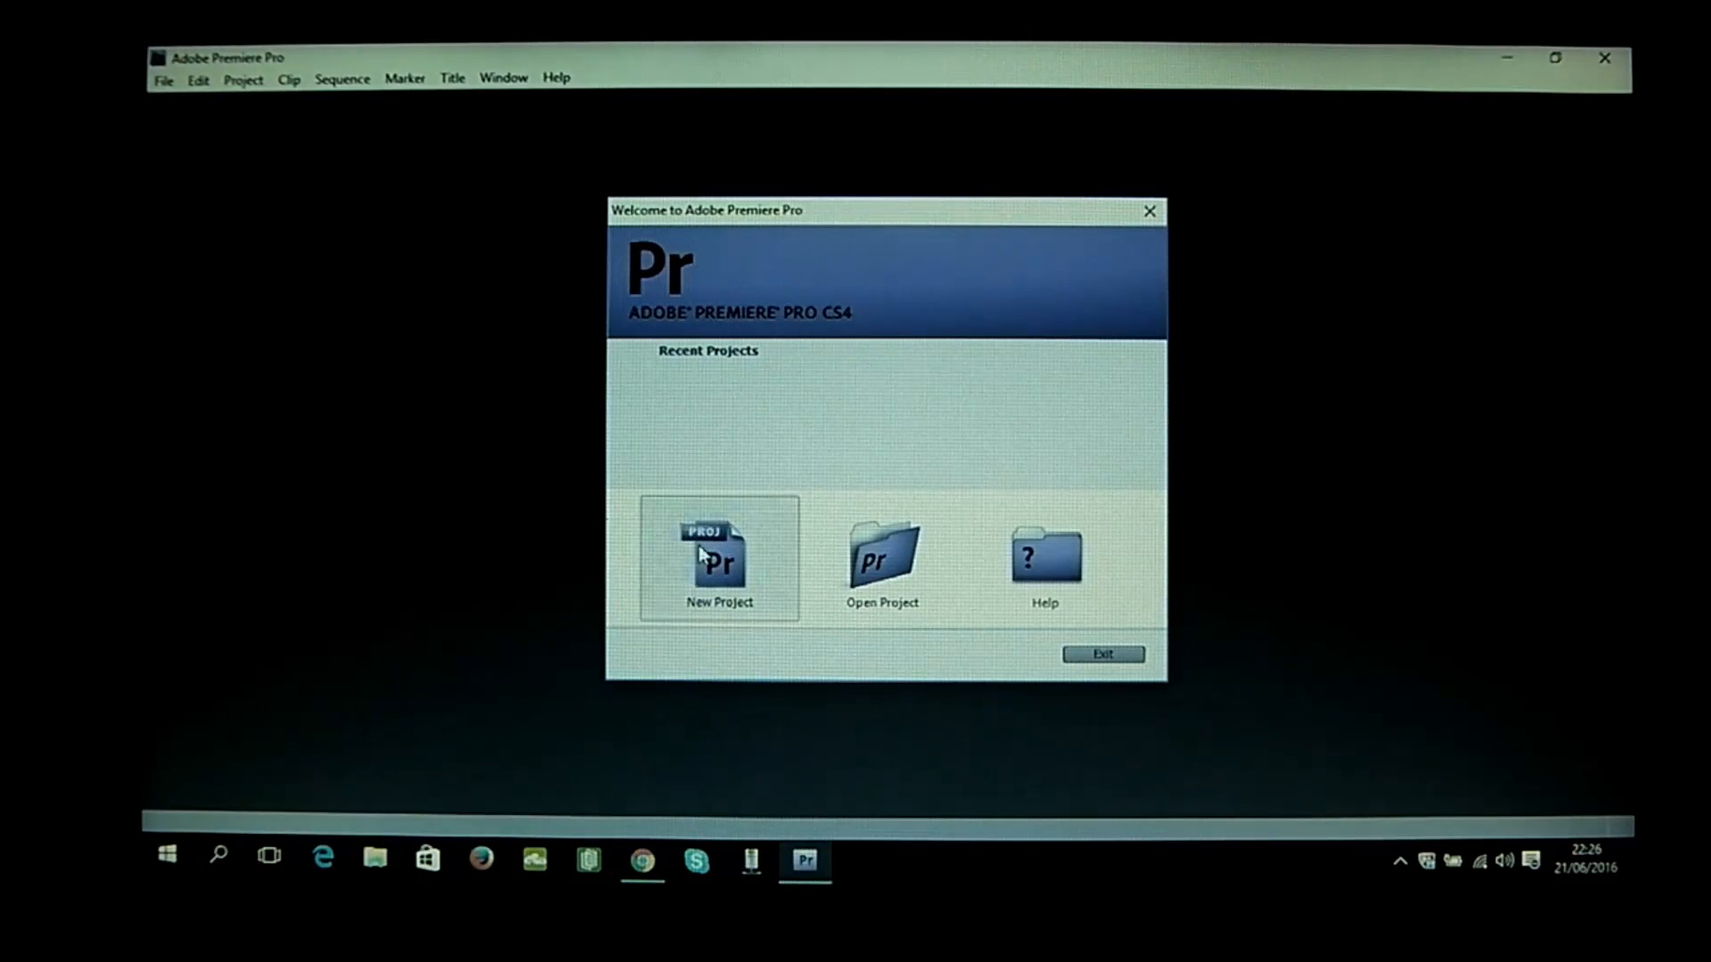
Start a new Premiere Pro project from the welcome screen
left_click(719, 559)
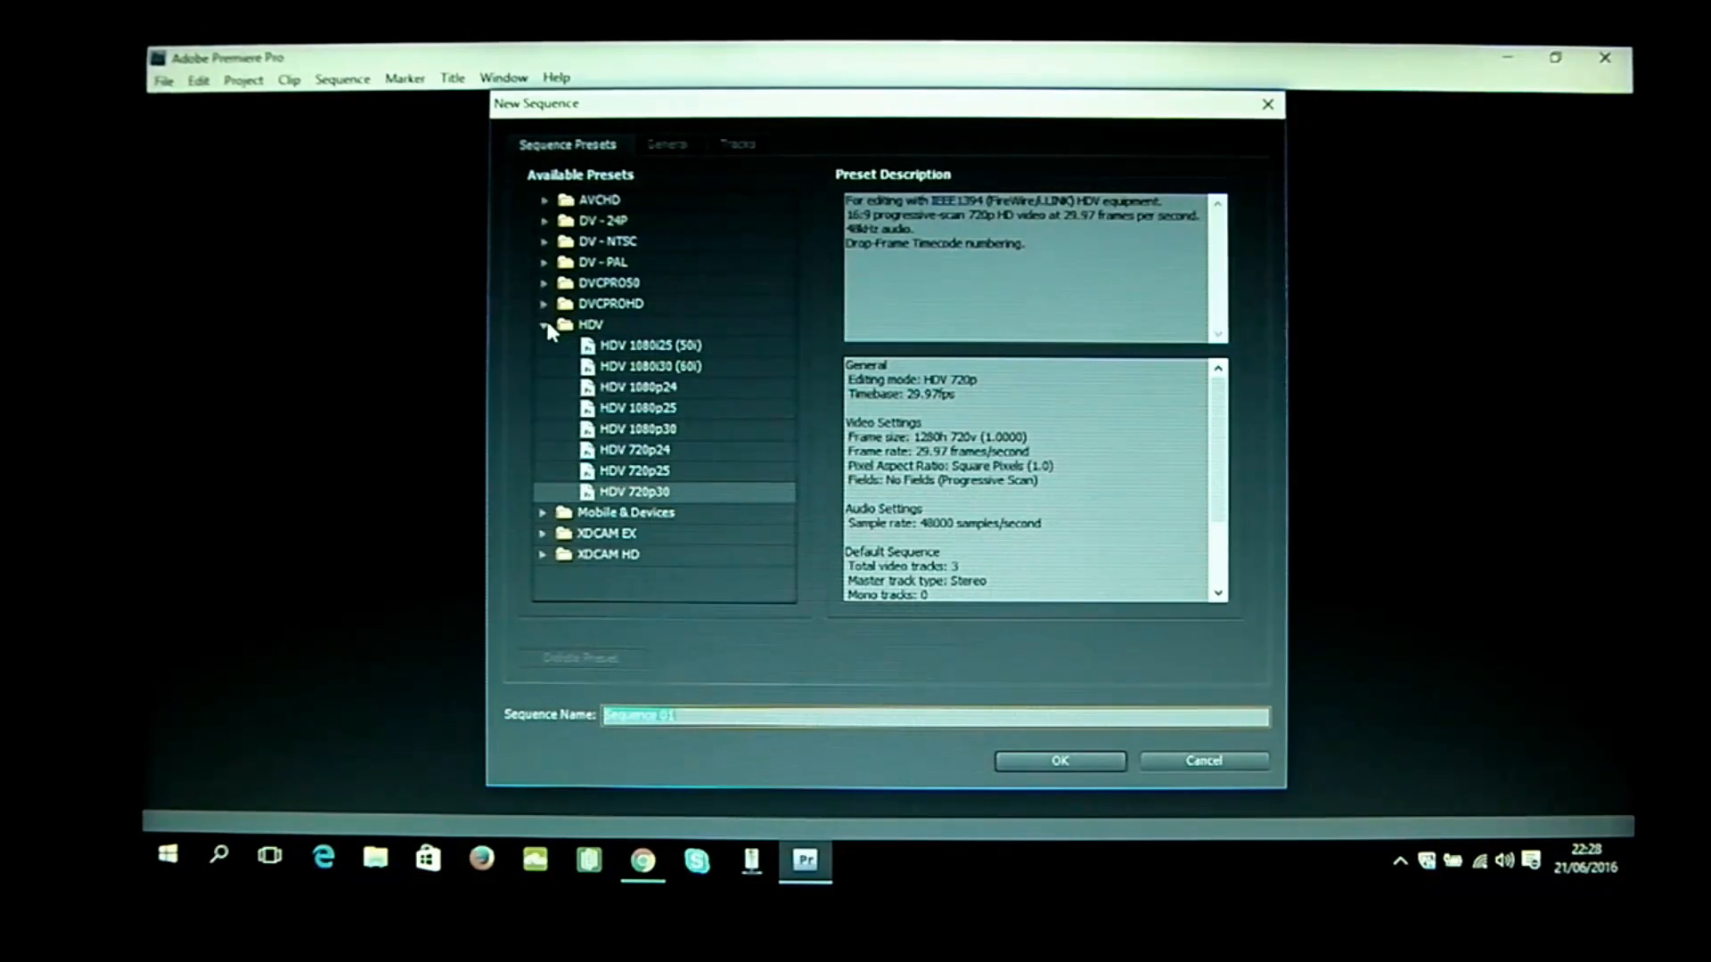
Browse the AVCHD and DV preset folders, then select the HDV 720p30 preset
left_click(544, 325)
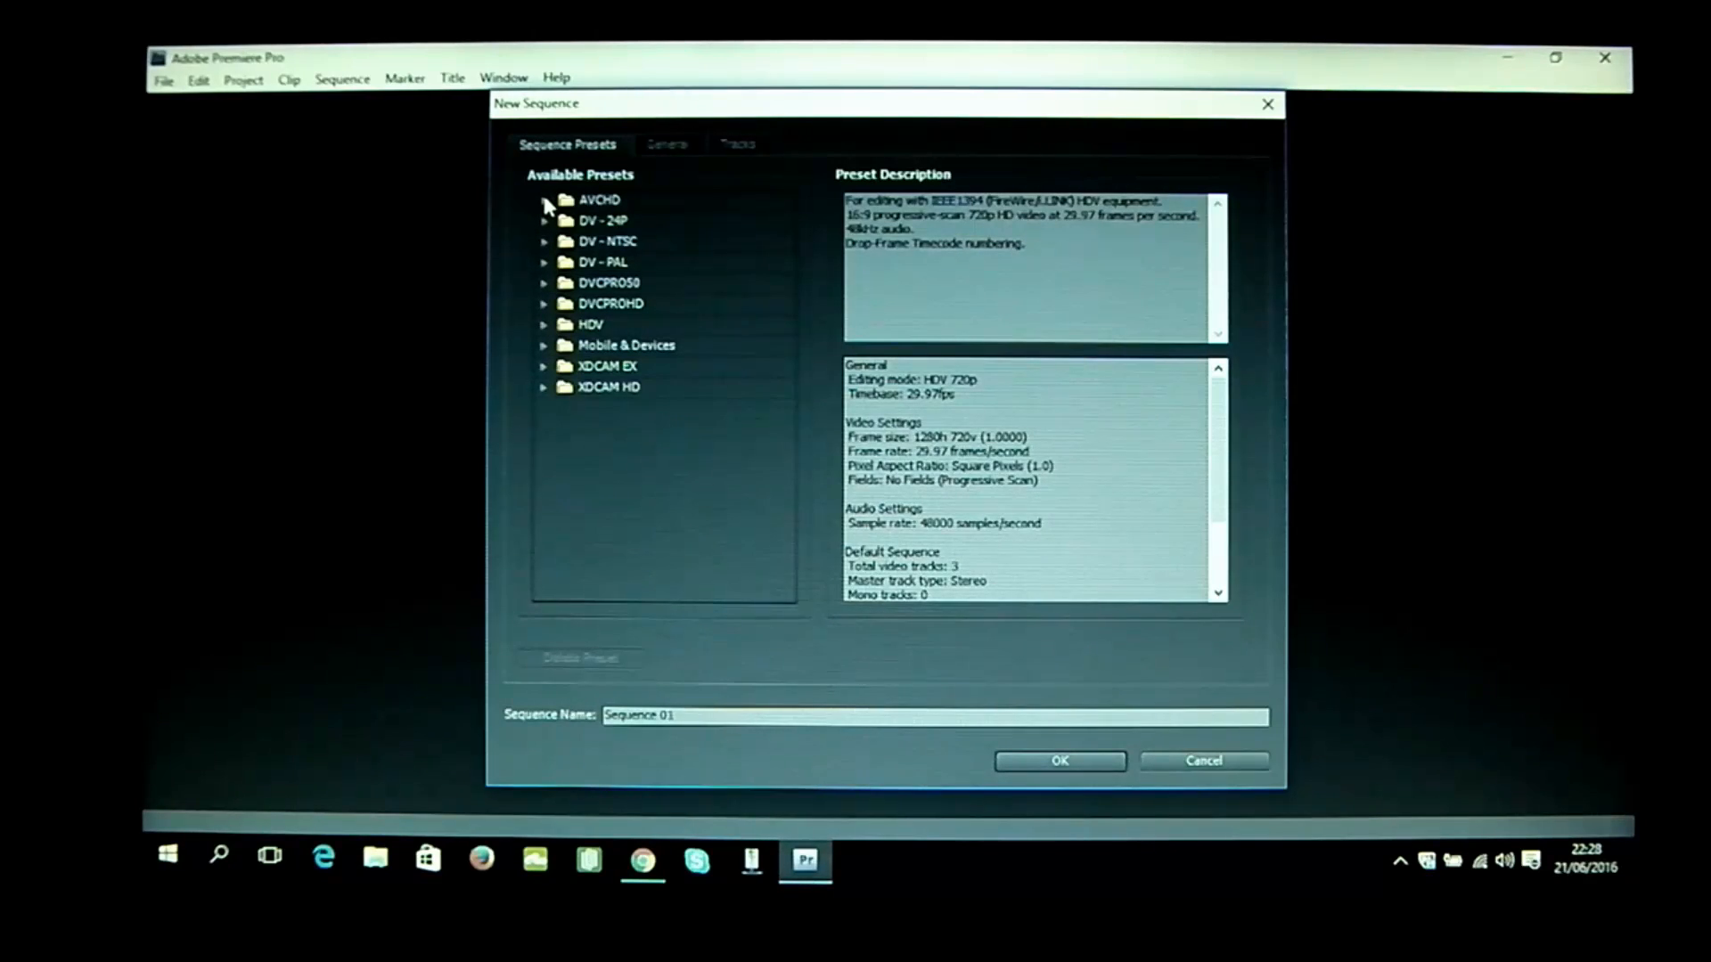
left_click(544, 199)
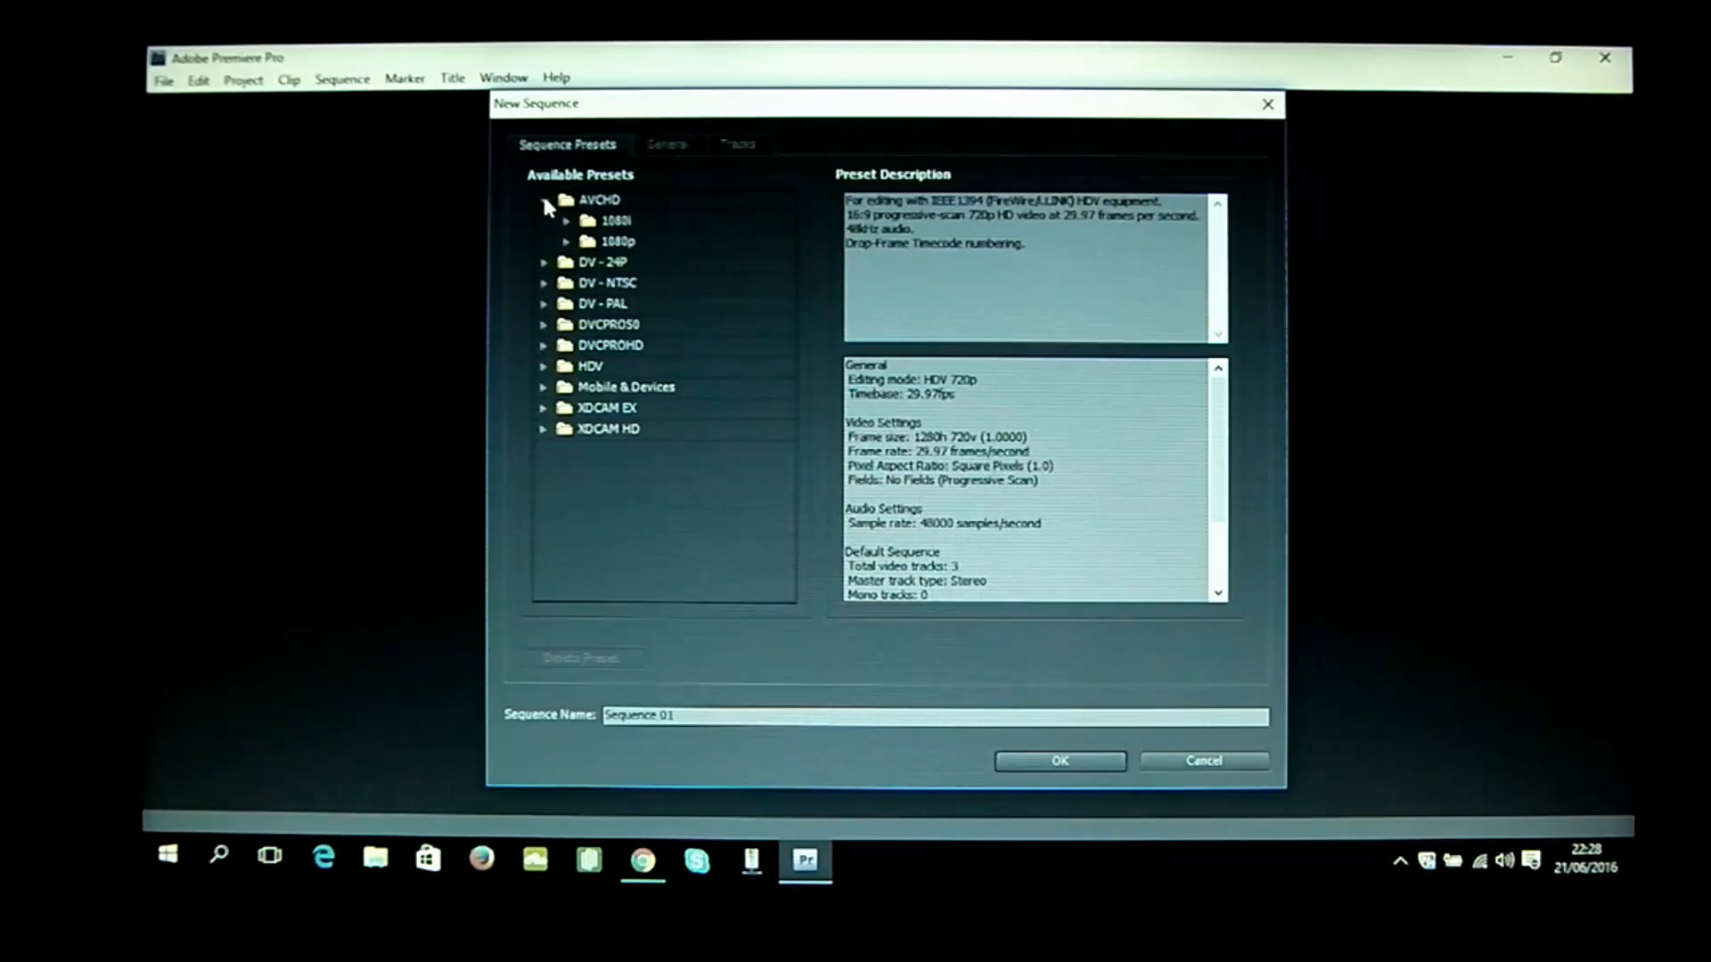
left_click(544, 199)
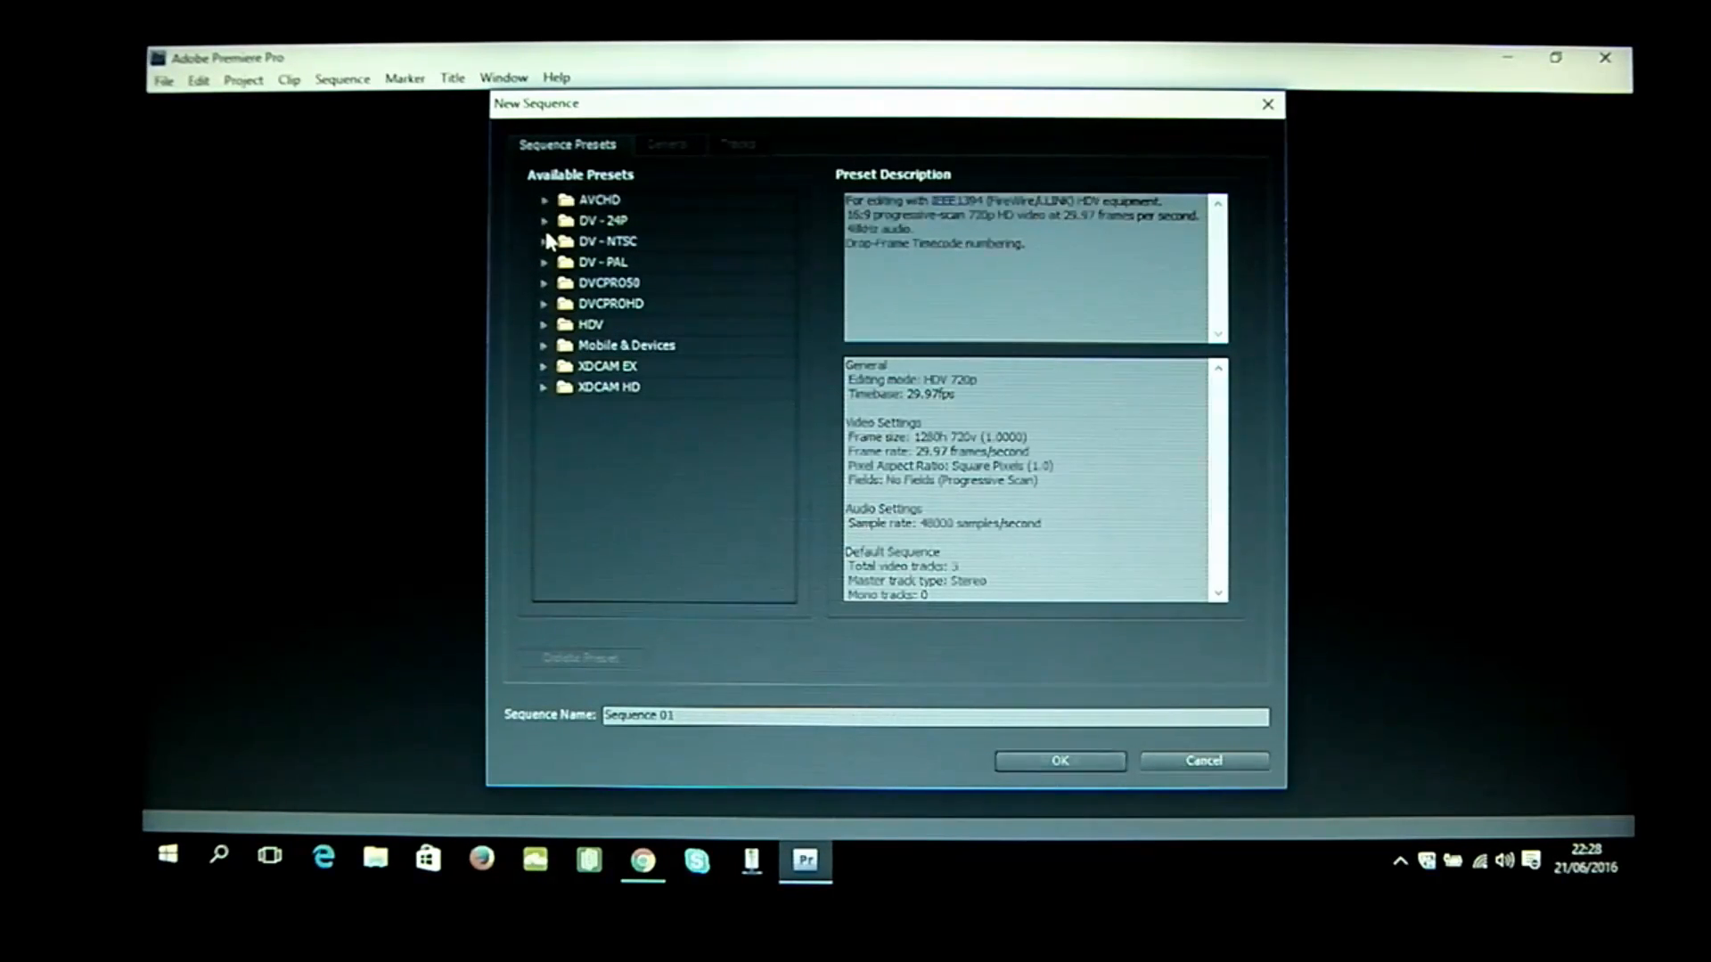
left_click(544, 221)
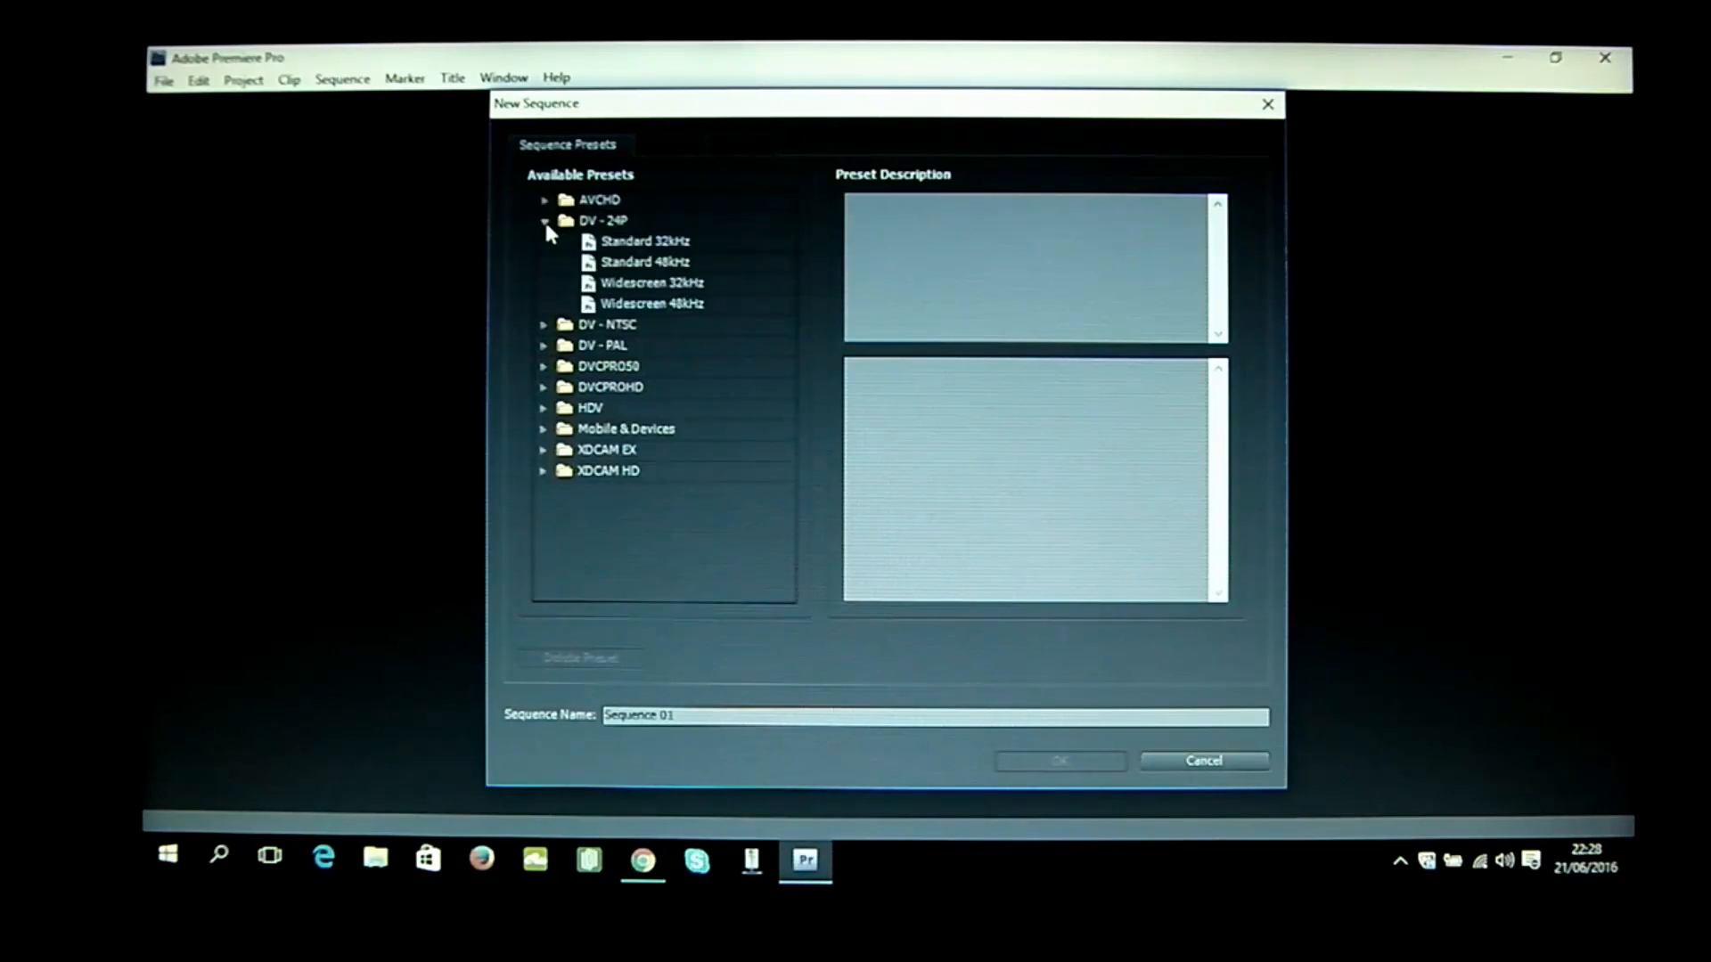
left_click(544, 241)
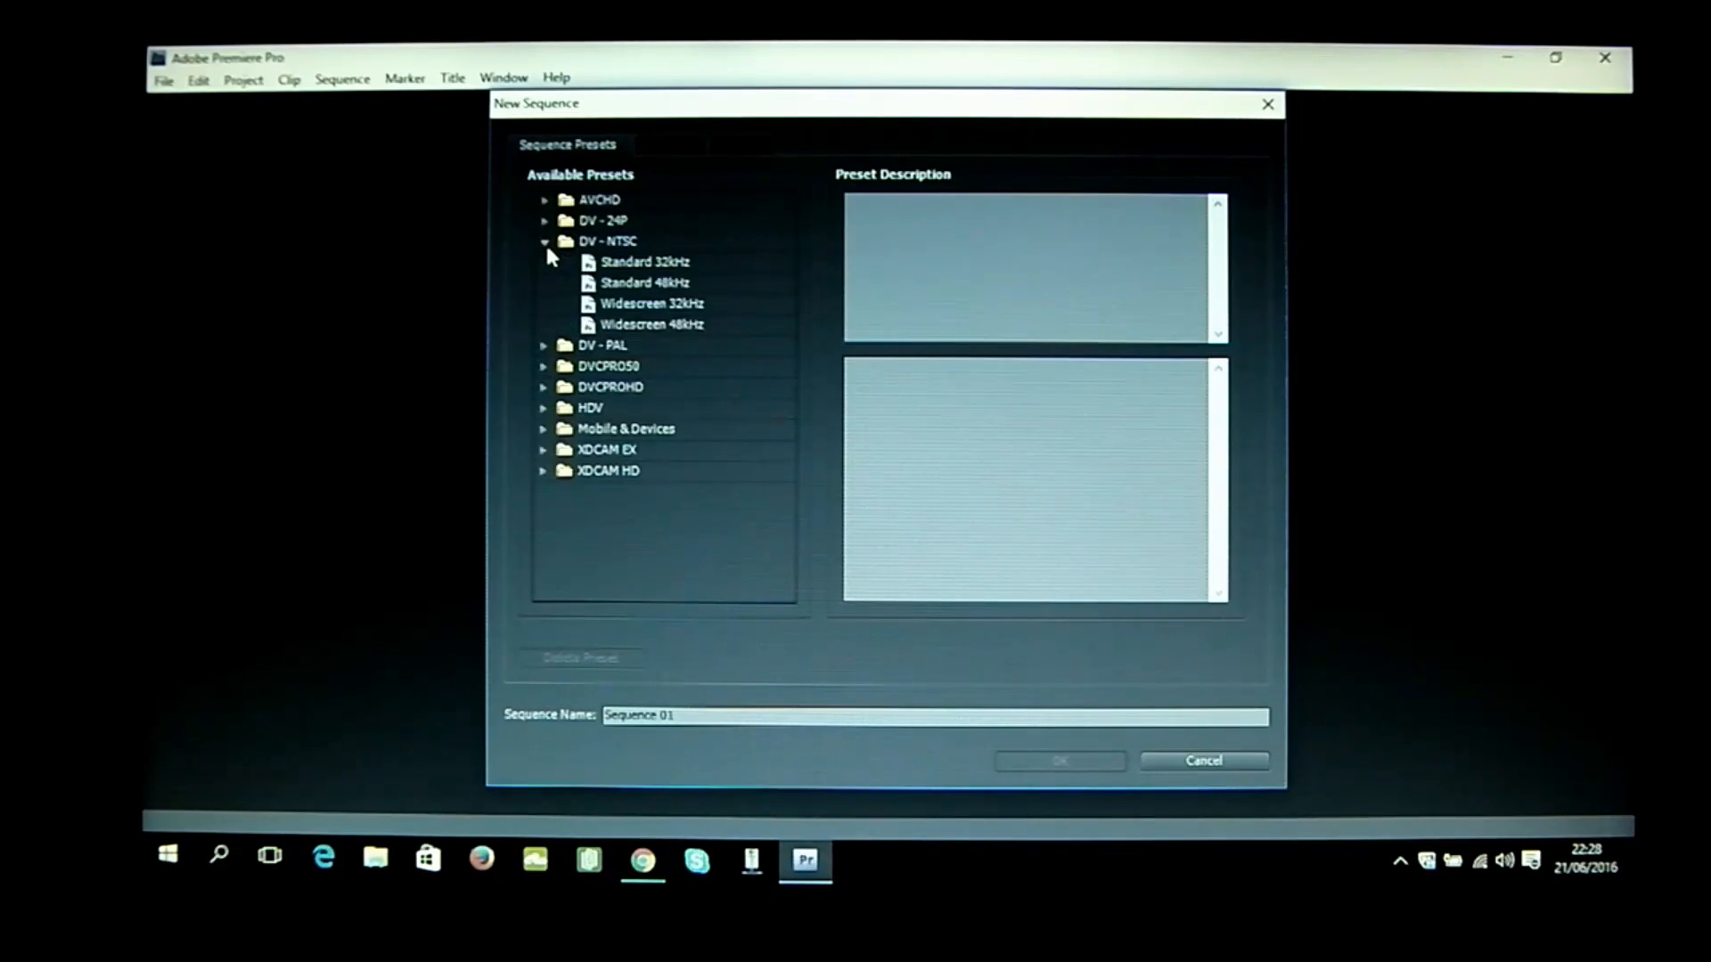
left_click(544, 262)
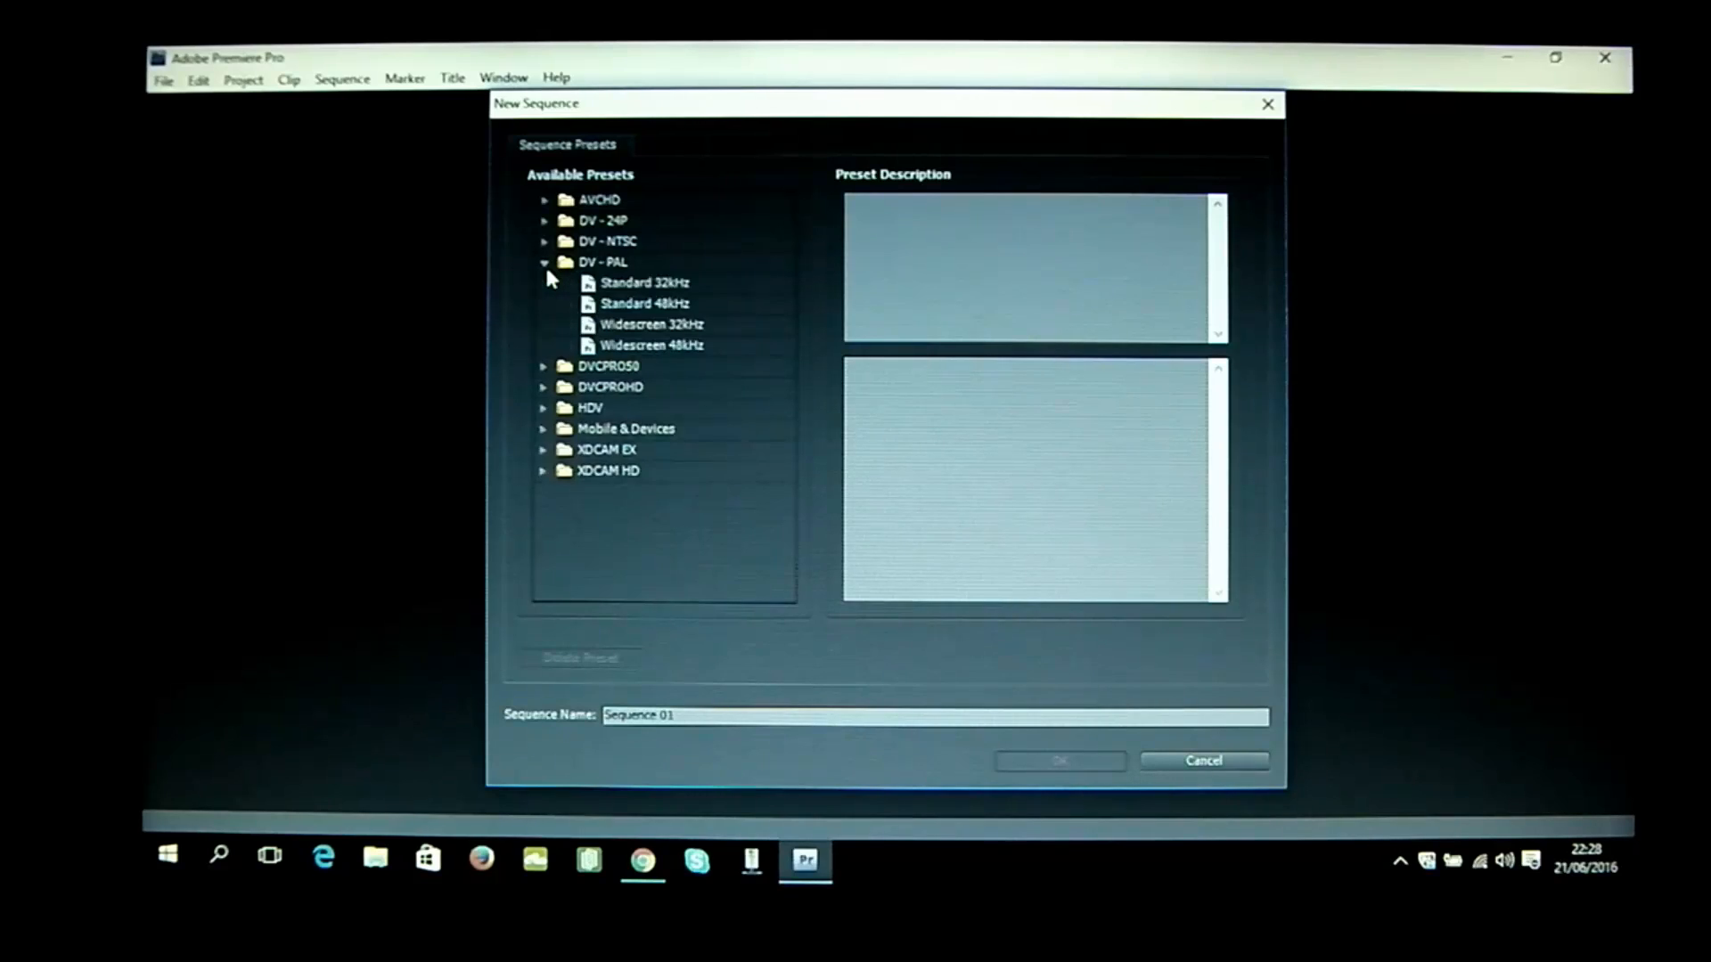
left_click(543, 262)
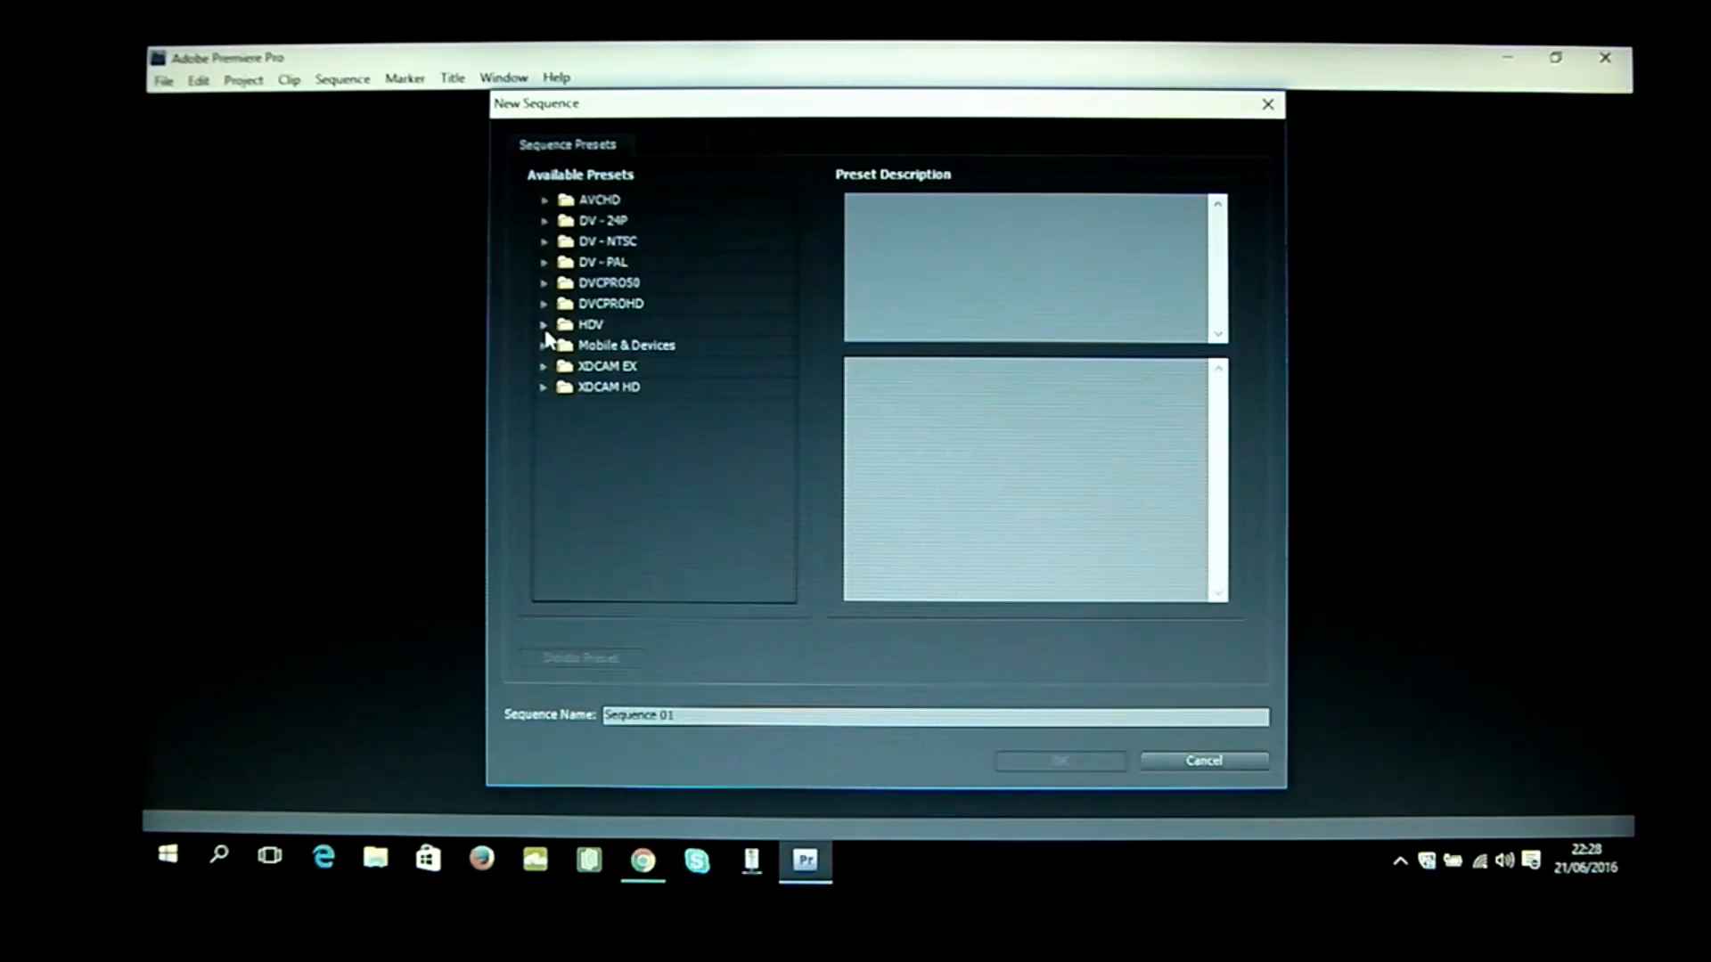
left_click(545, 325)
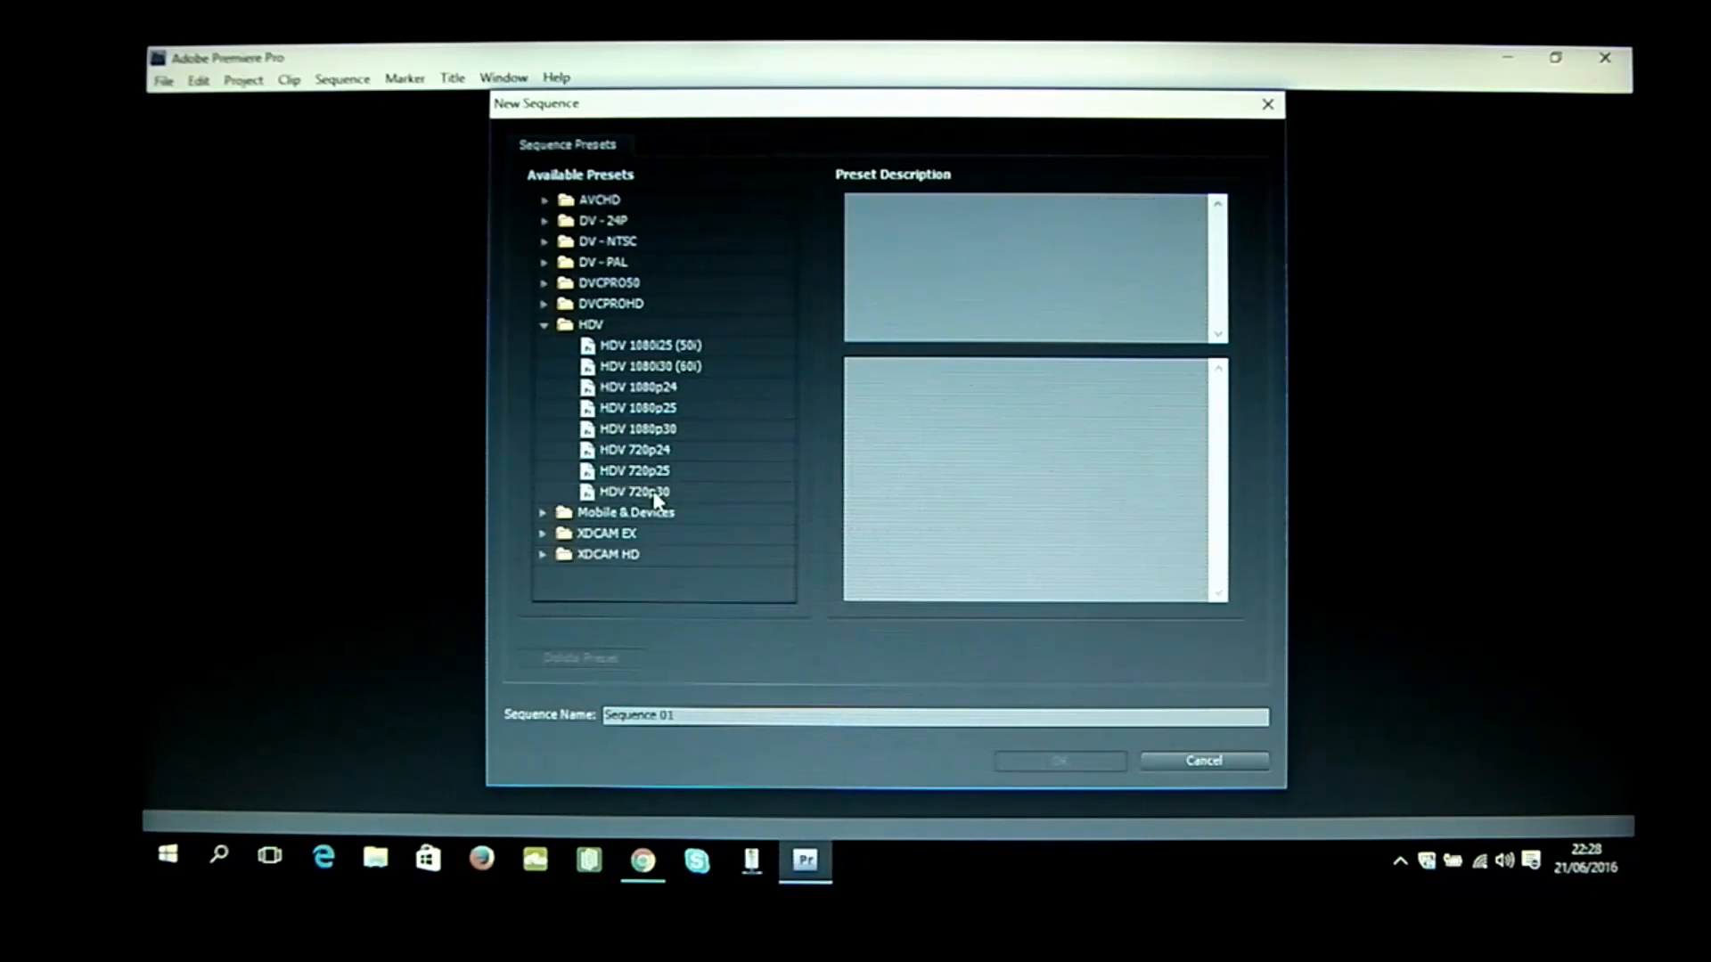
left_click(636, 490)
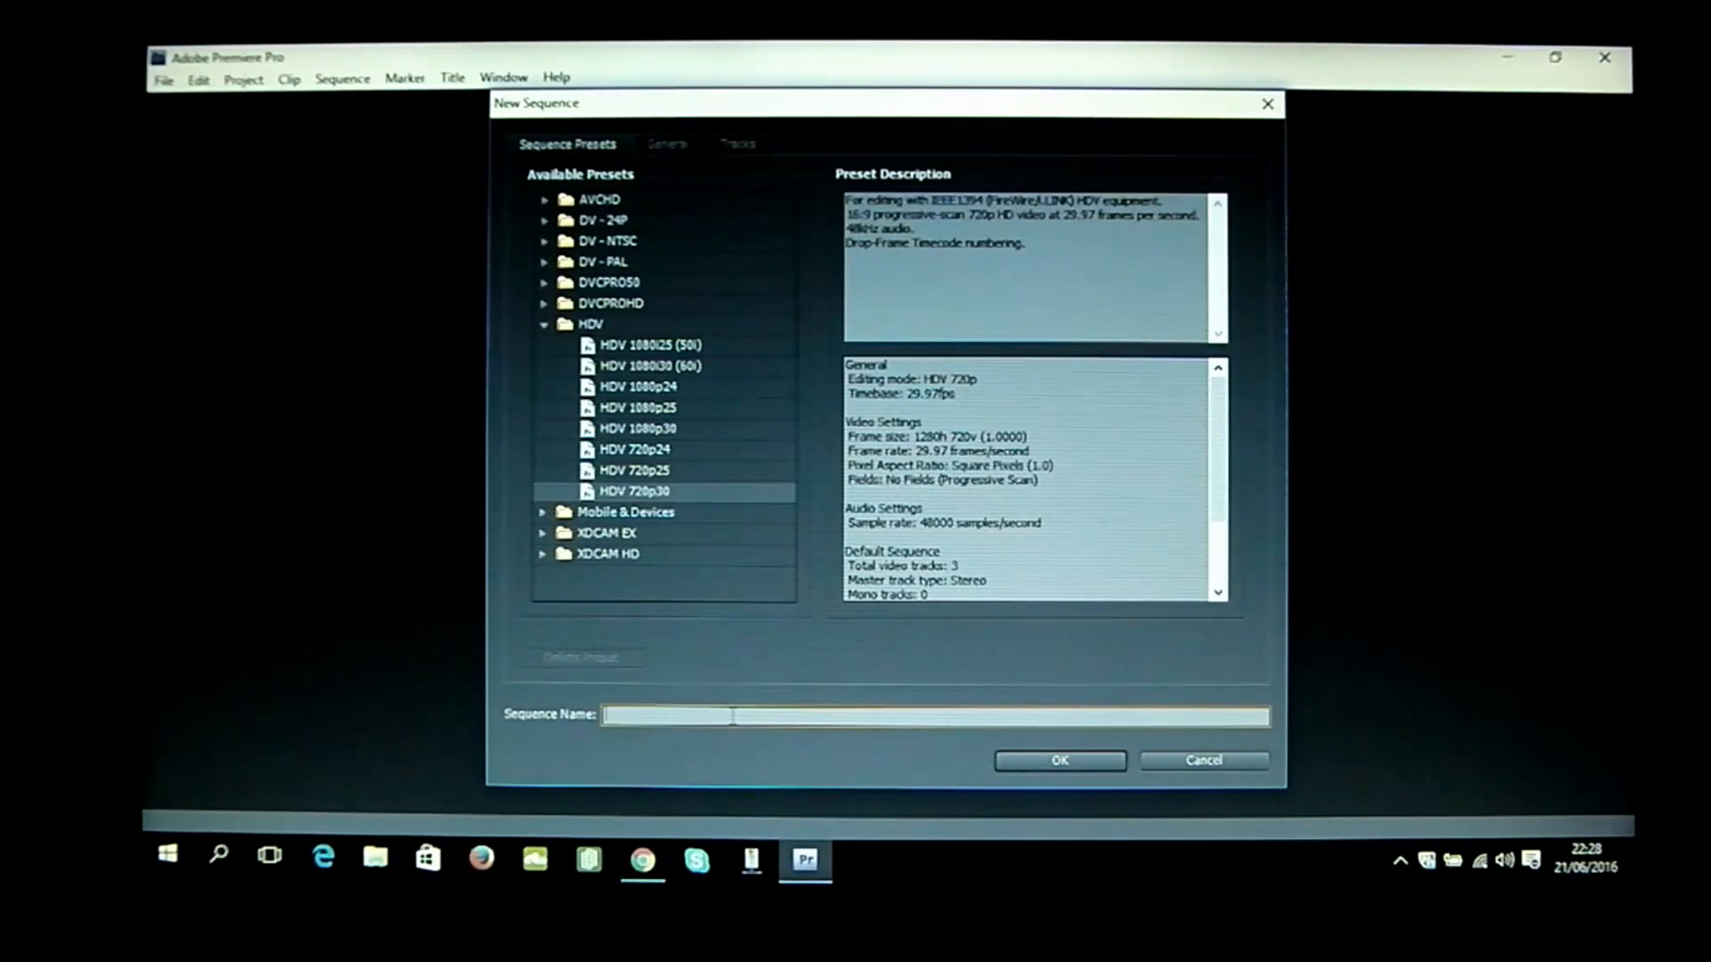
Name the sequence 'Virago Maintenance work', adding the missing space between words
type("ViragoMaintenance work")
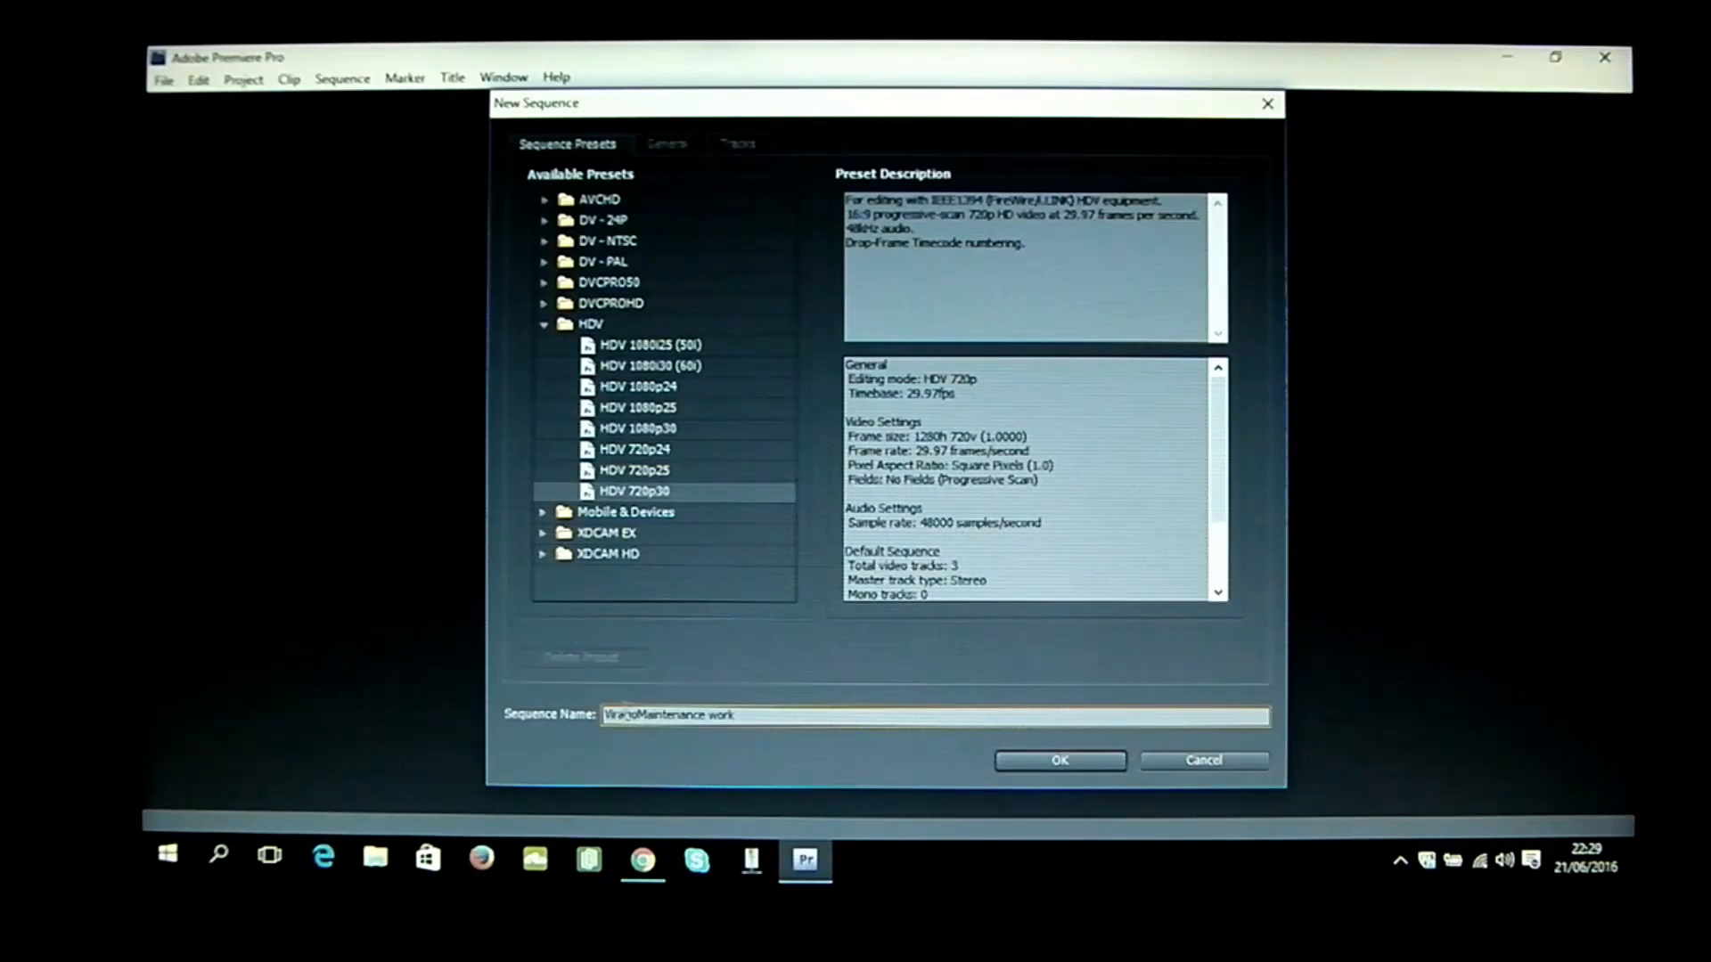
double_click(655, 714)
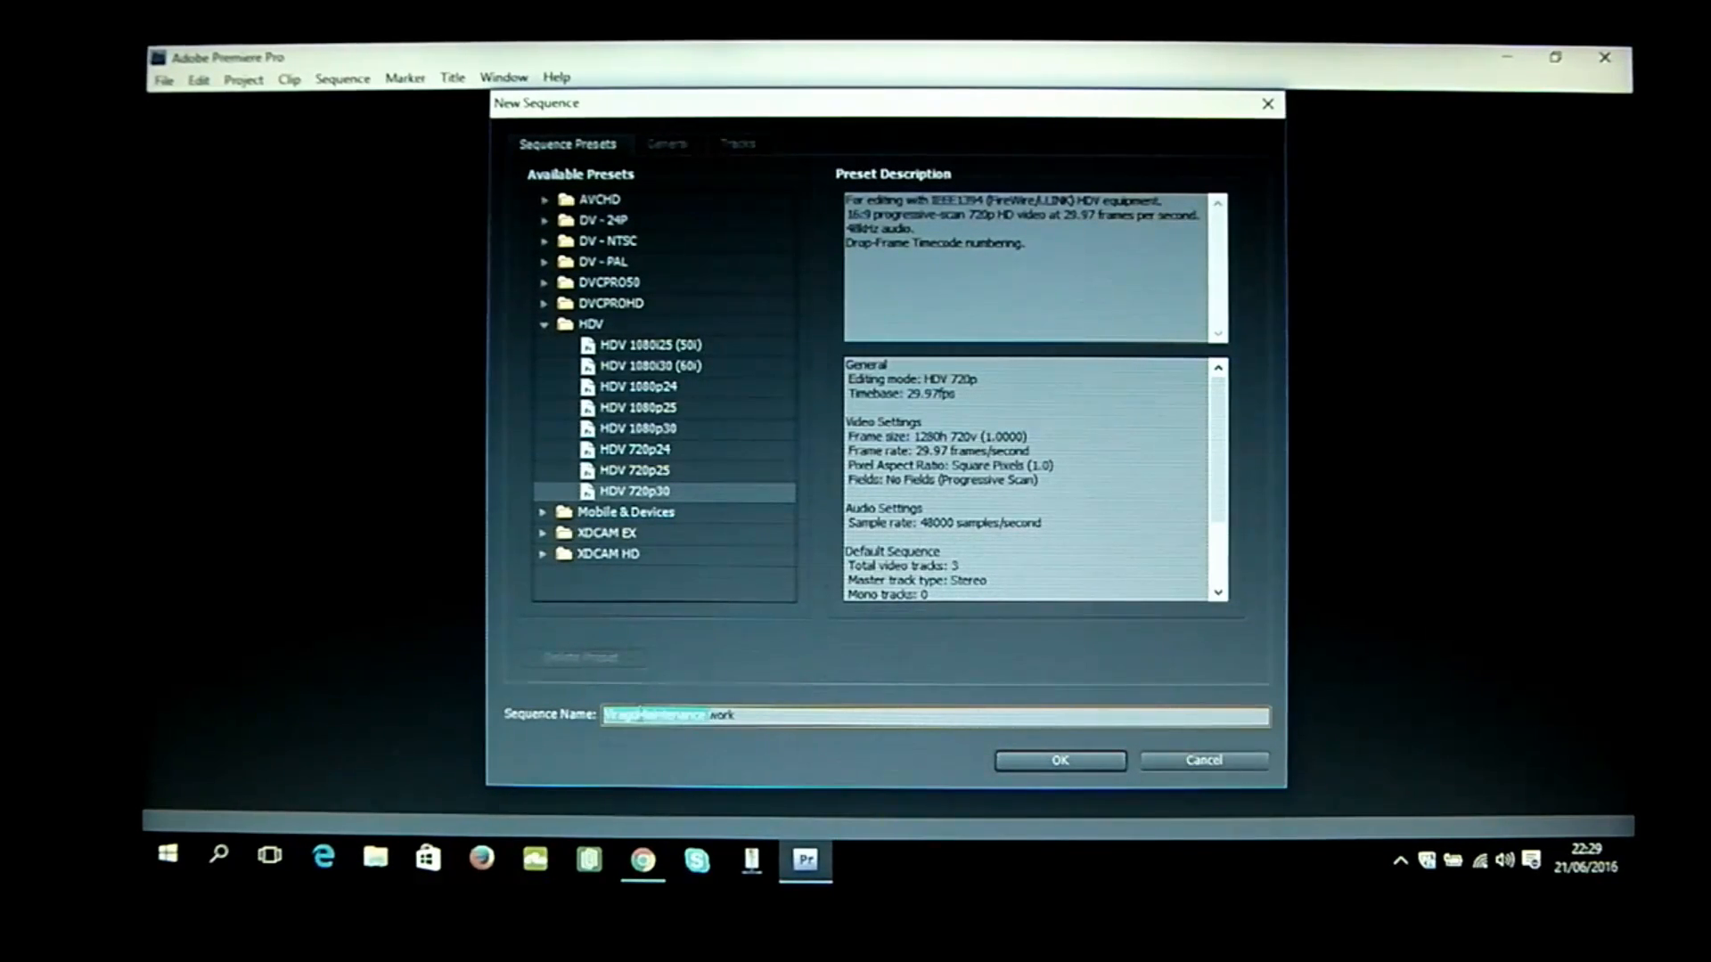
left_click(640, 714)
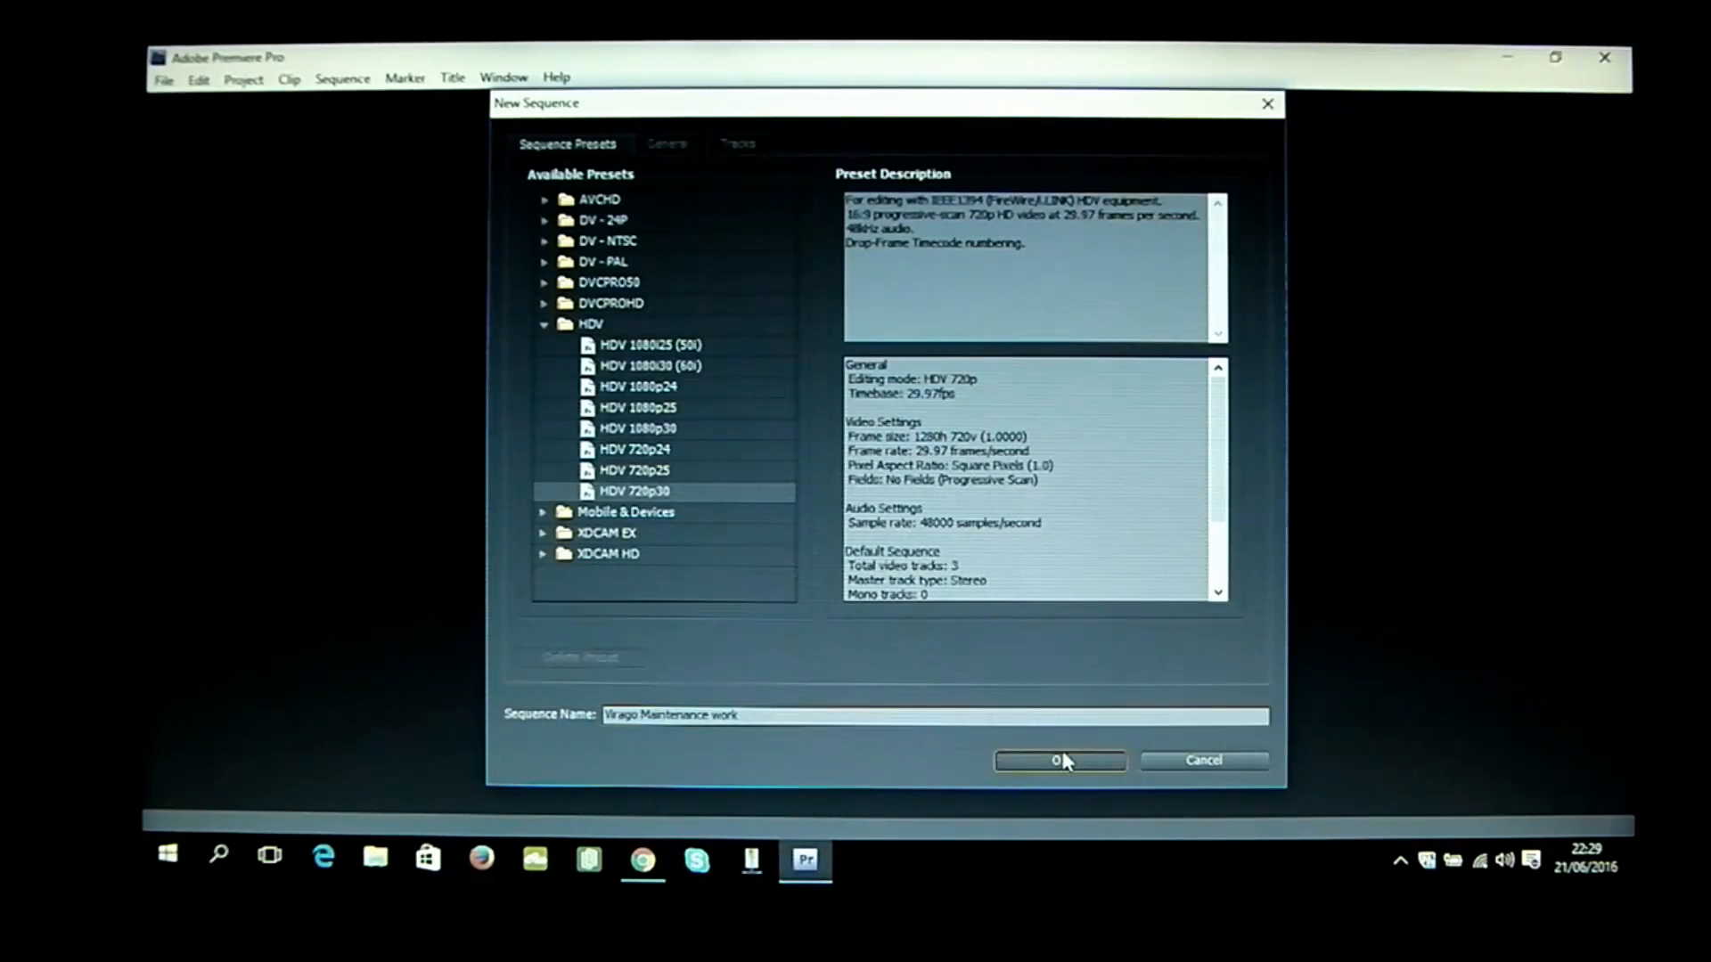
Create the 'Virago Maintenance work' sequence on the HDV 720p30 preset
left_click(1058, 759)
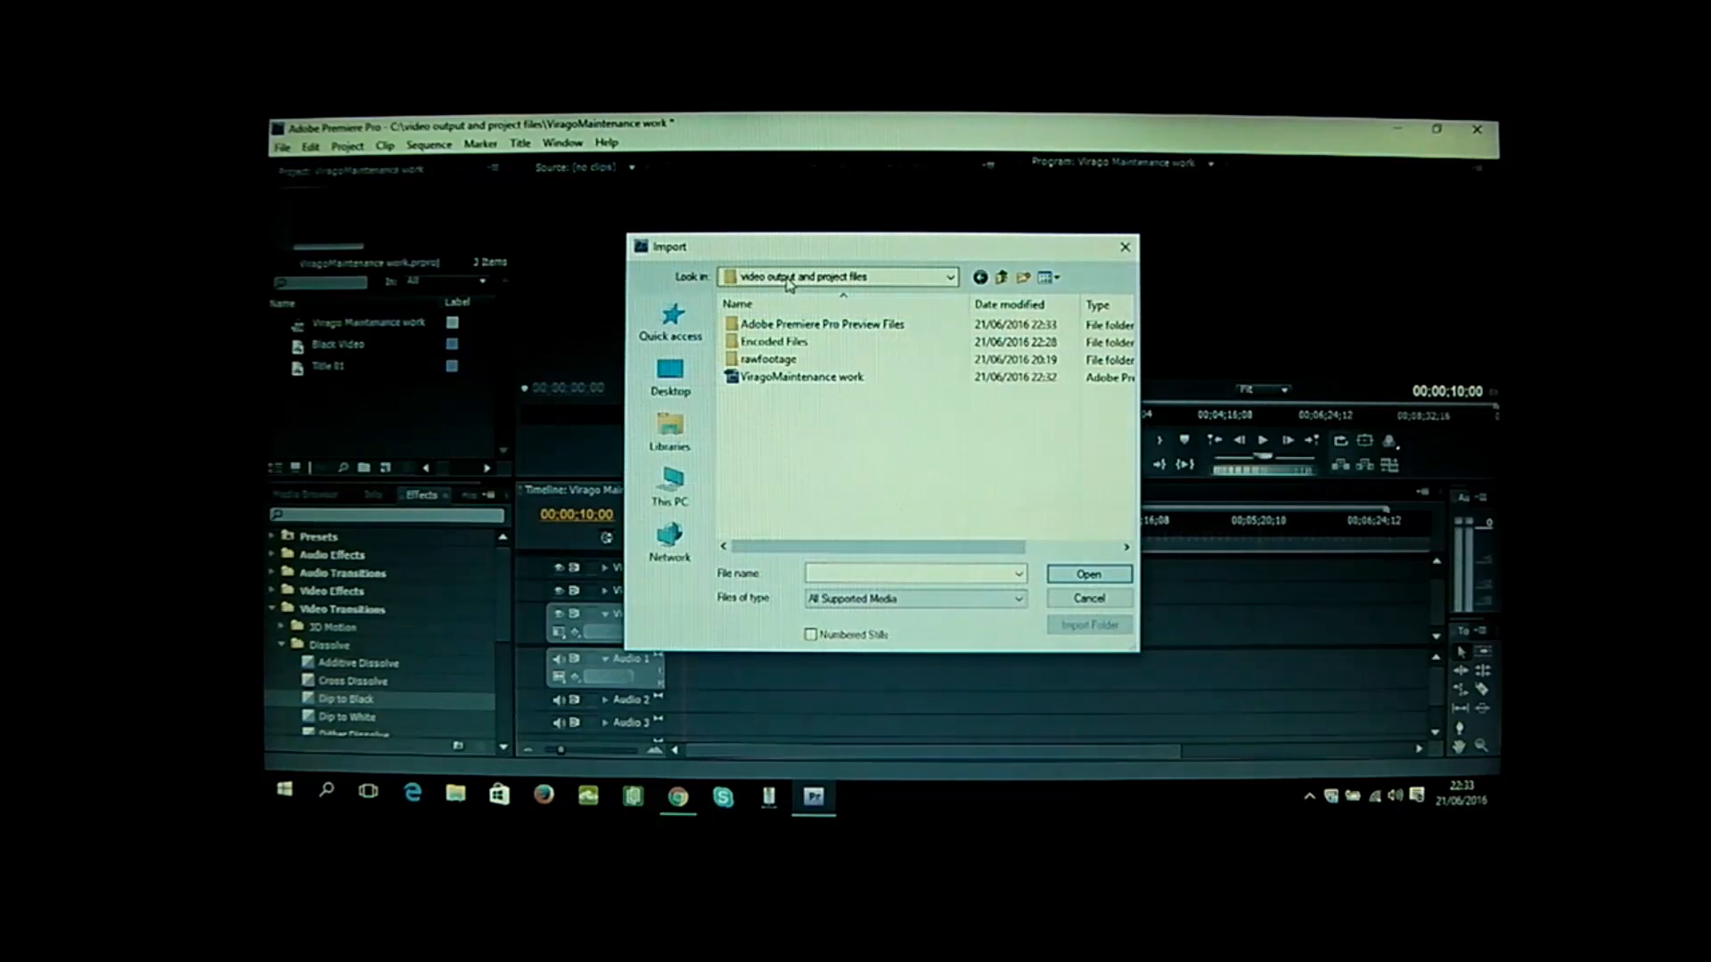
Import SANY0006.MP4 from the rawfootage folder into the project
left_click(951, 276)
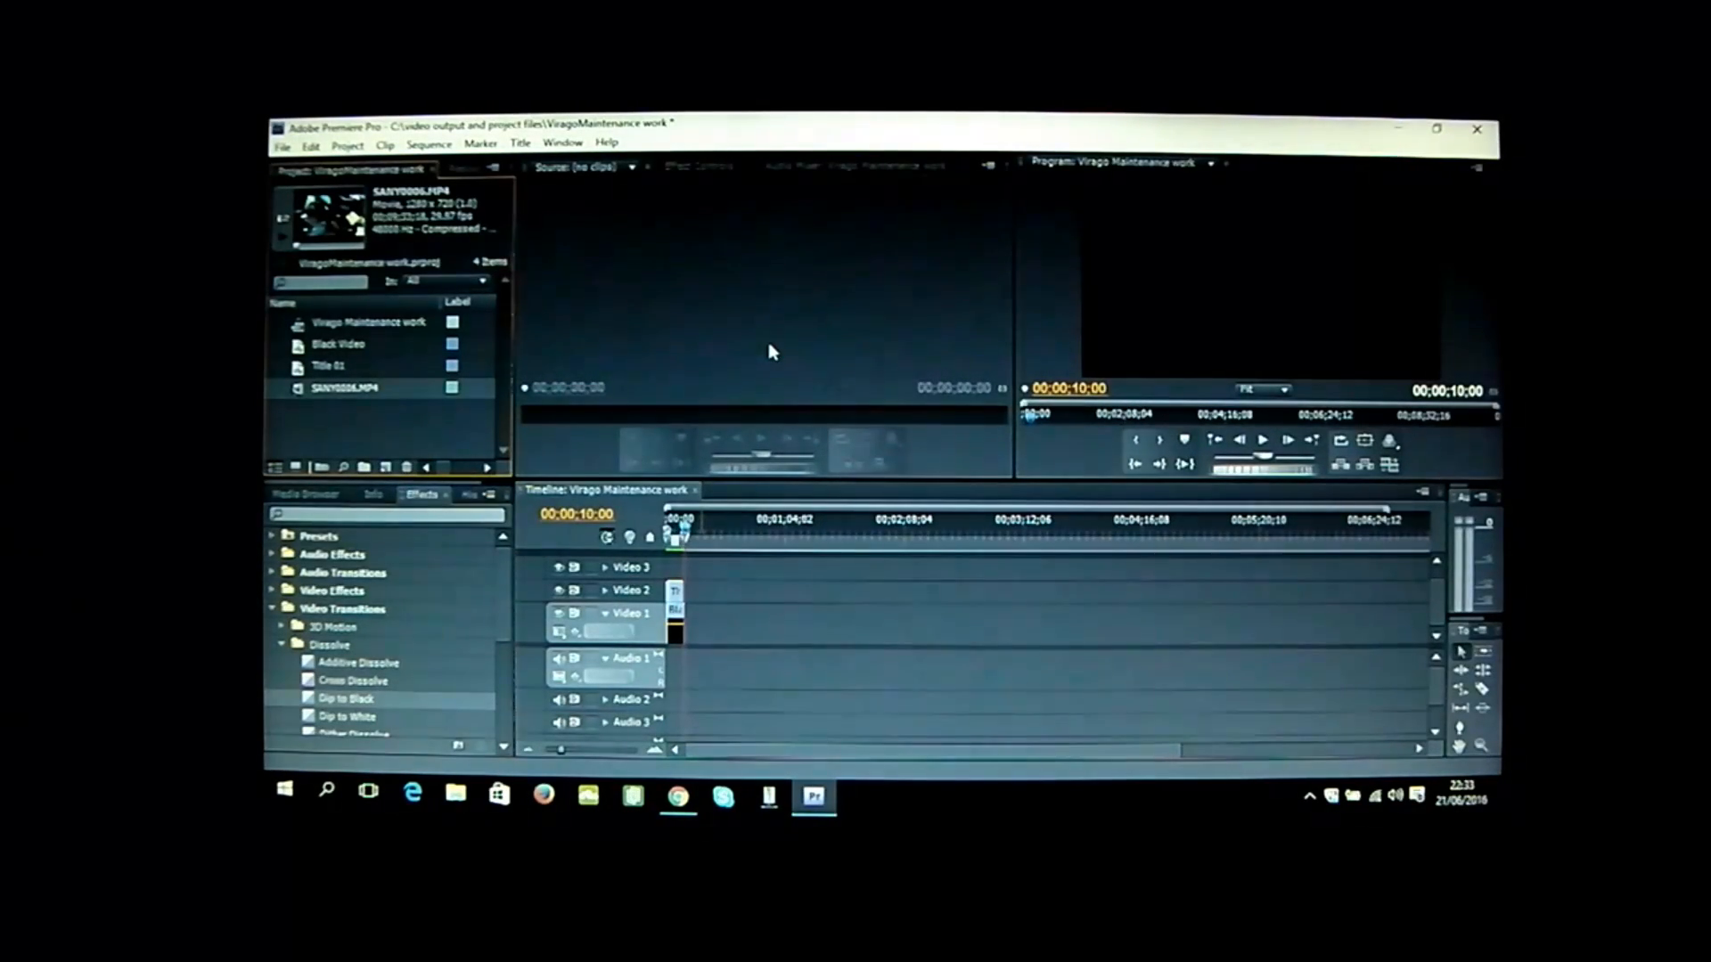
double_click(346, 388)
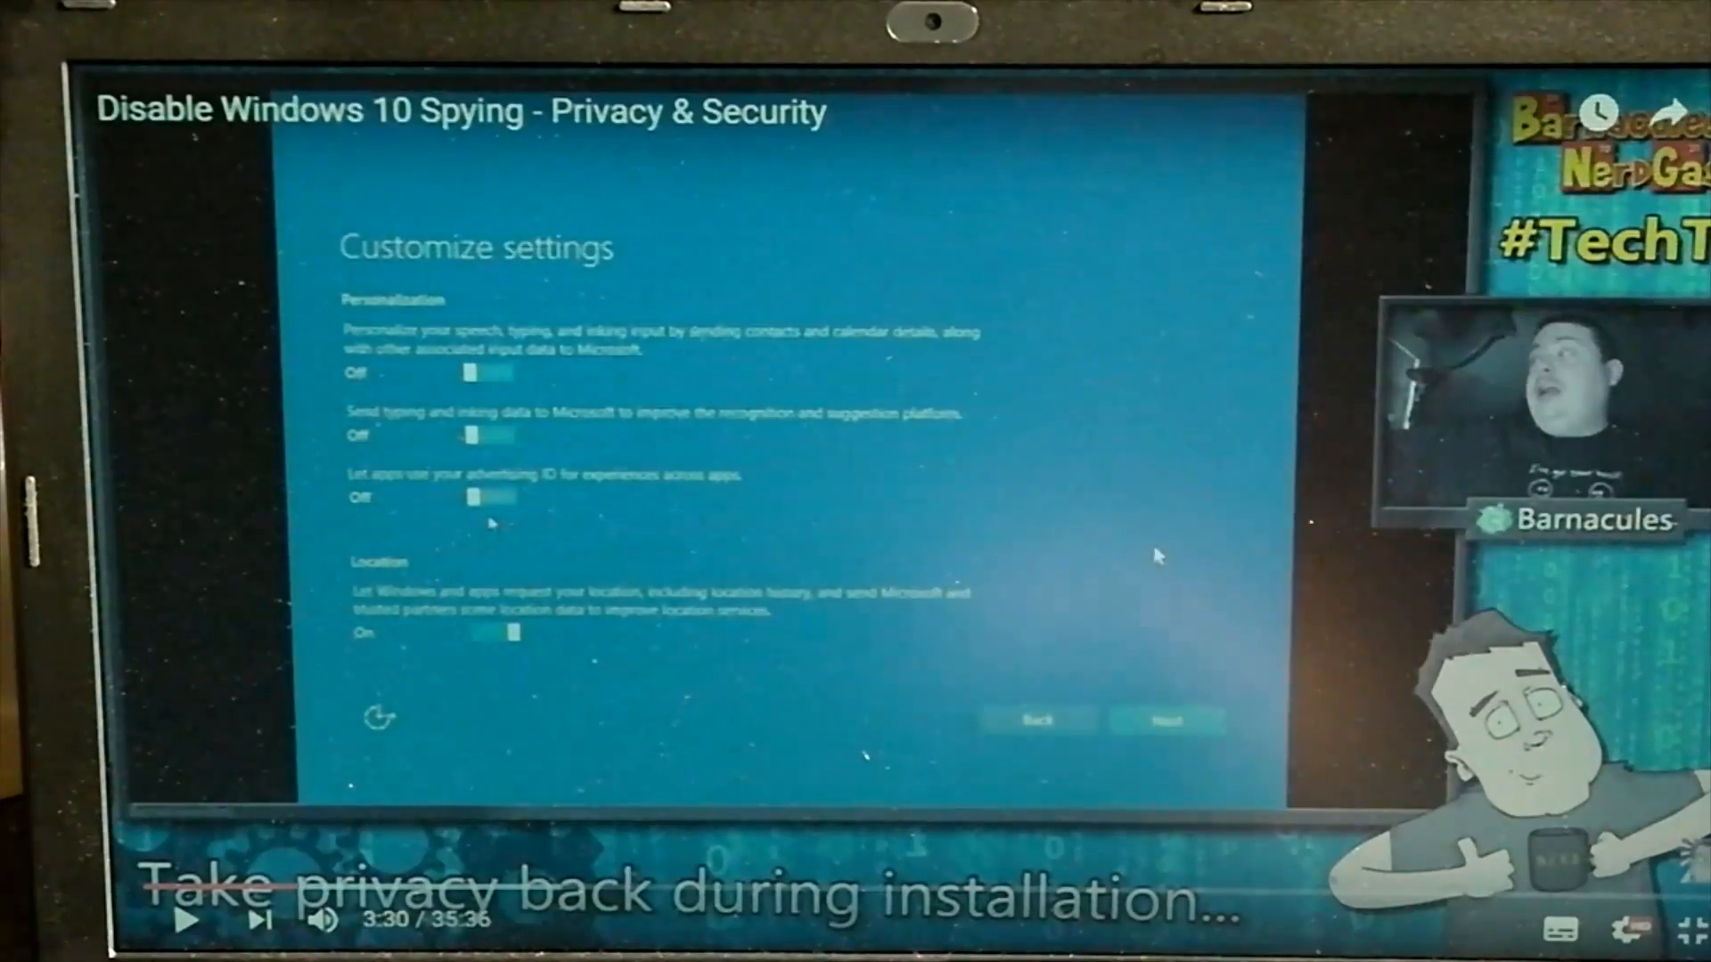
mouse_move(1219, 388)
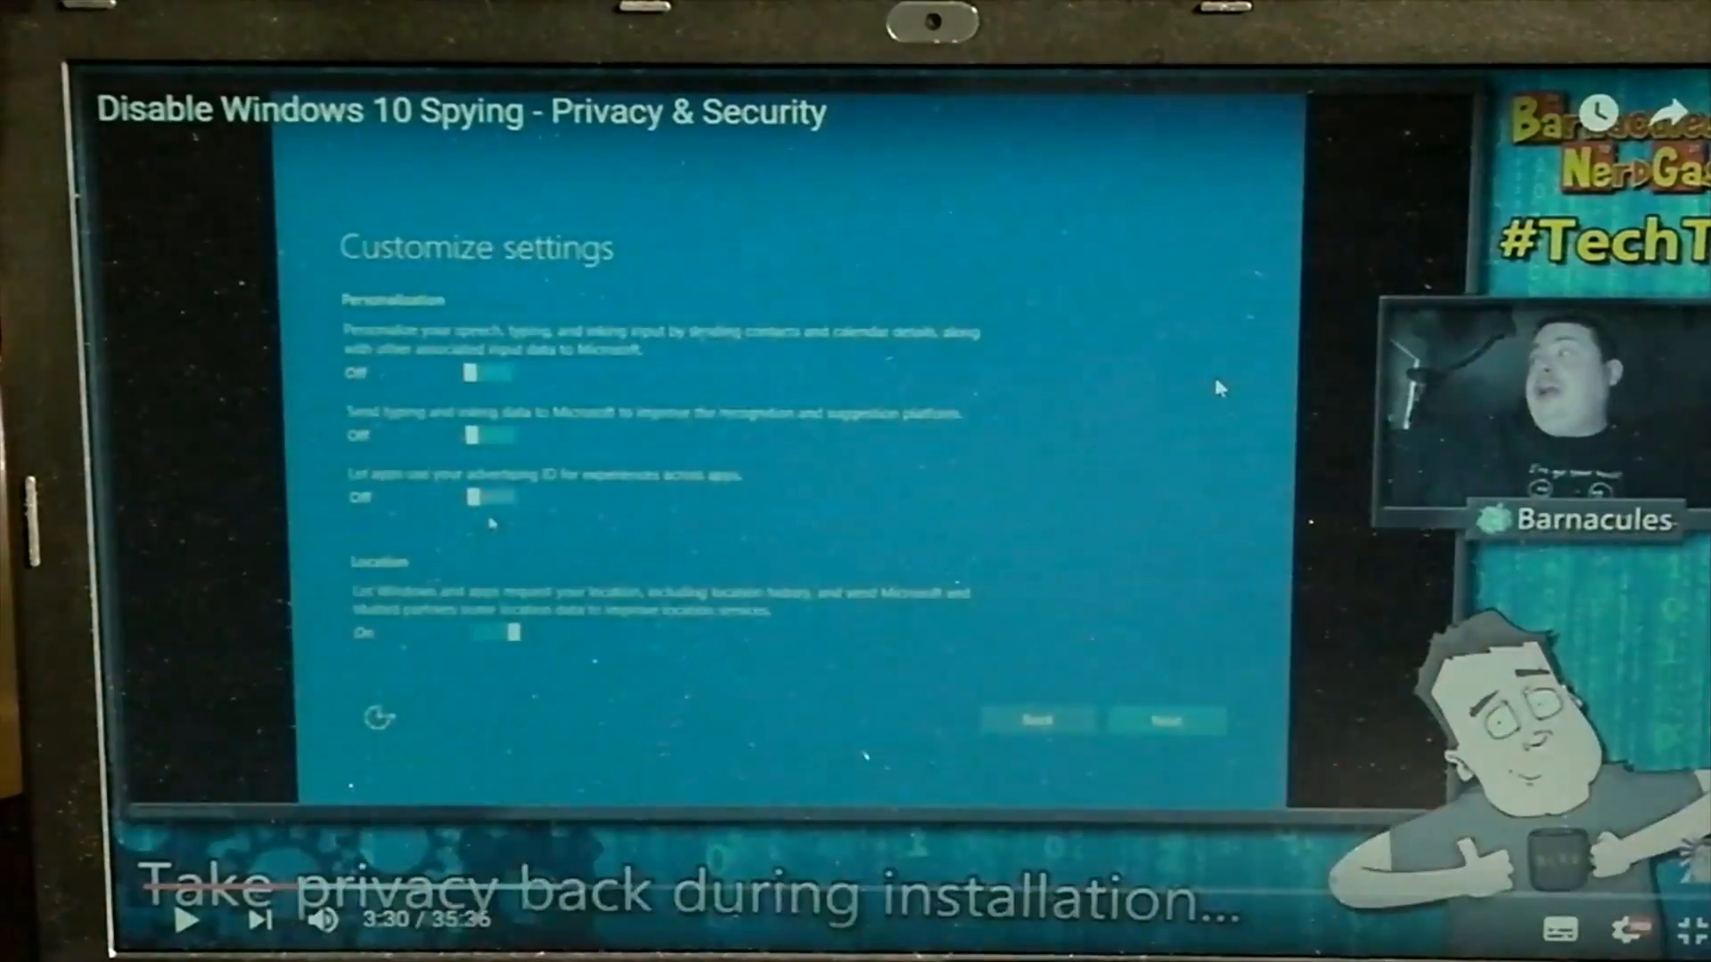